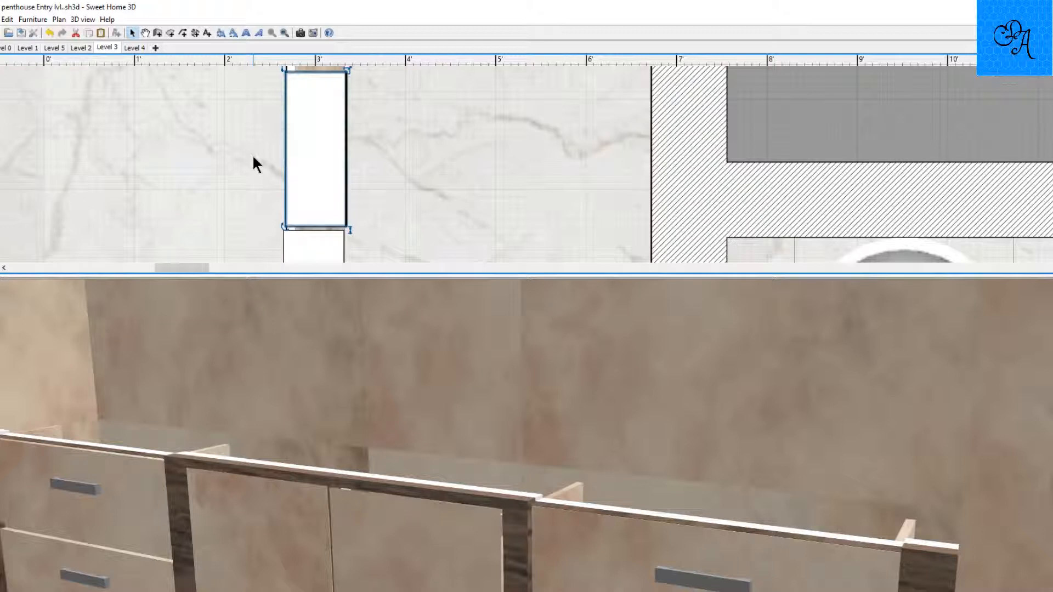
{"action": "mouse_move", "coordinate": [289, 248]}
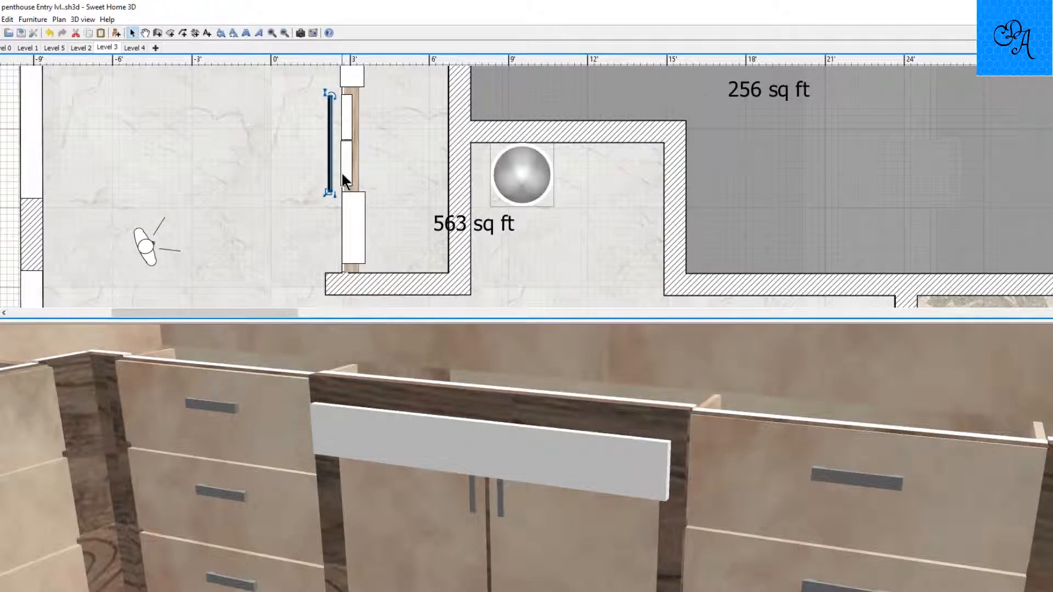
{"action": "mouse_move", "coordinate": [539, 448]}
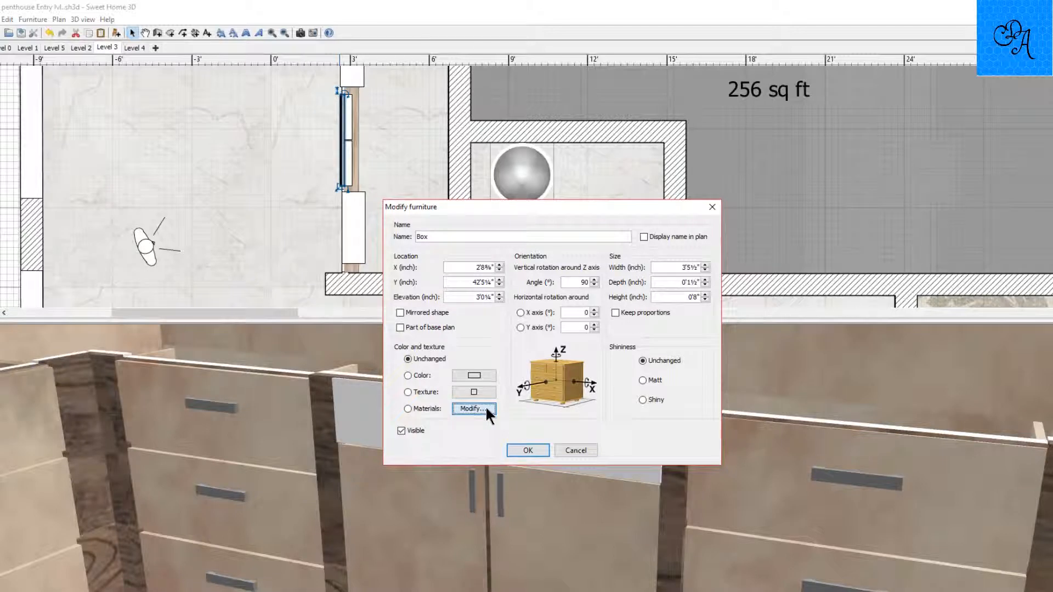
- Apply a matt, recently used wood texture to the board's front face via Modify materials
{"action": "left_click", "coordinate": [474, 408]}
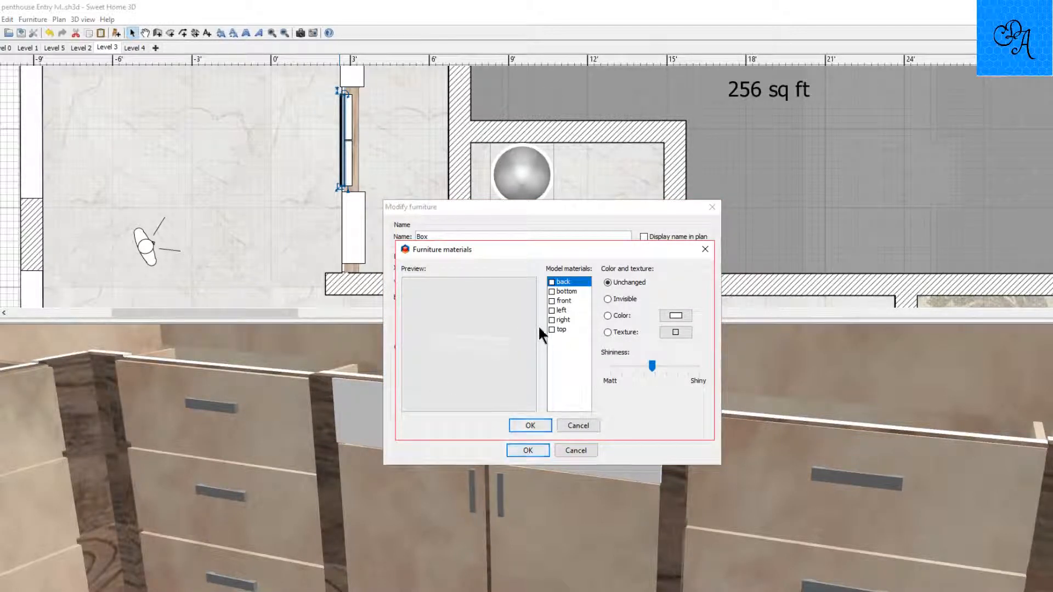
{"action": "mouse_move", "coordinate": [560, 314]}
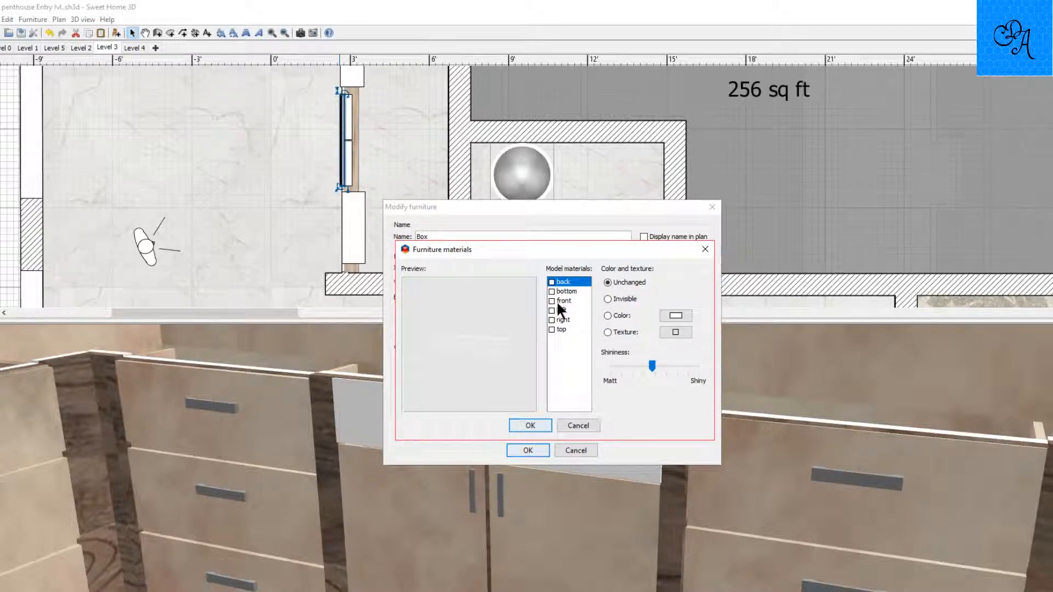
{"action": "left_click", "coordinate": [568, 301]}
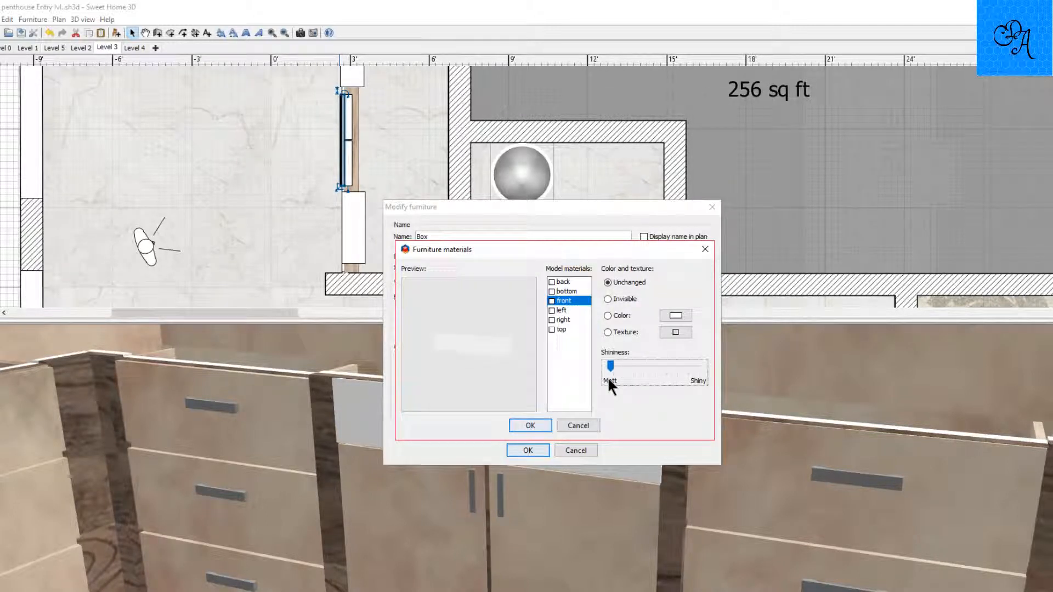
{"action": "left_click", "coordinate": [675, 332]}
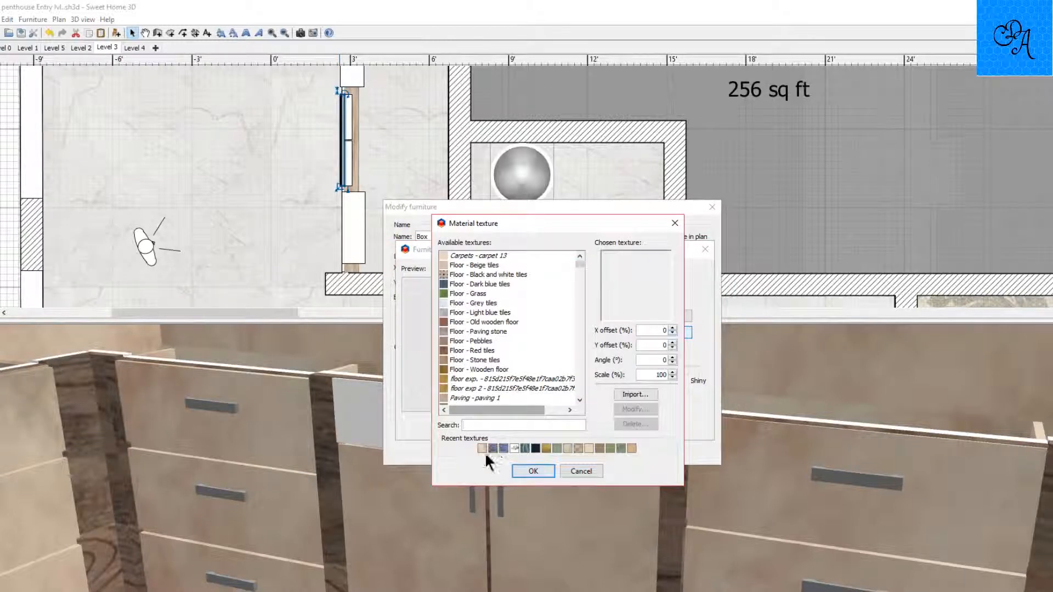
{"action": "left_click", "coordinate": [533, 471]}
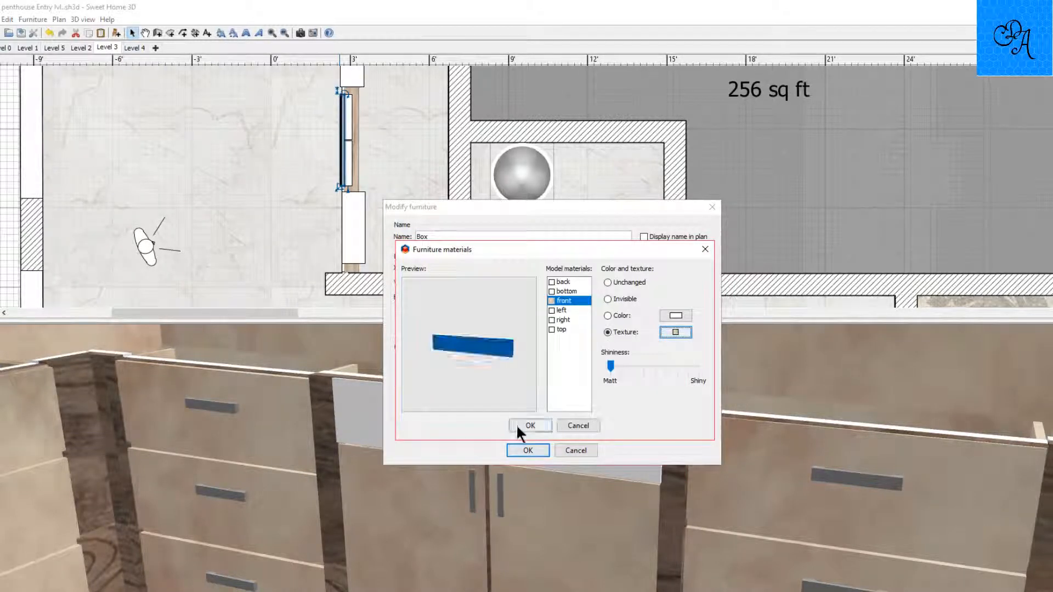
{"action": "left_click", "coordinate": [530, 426]}
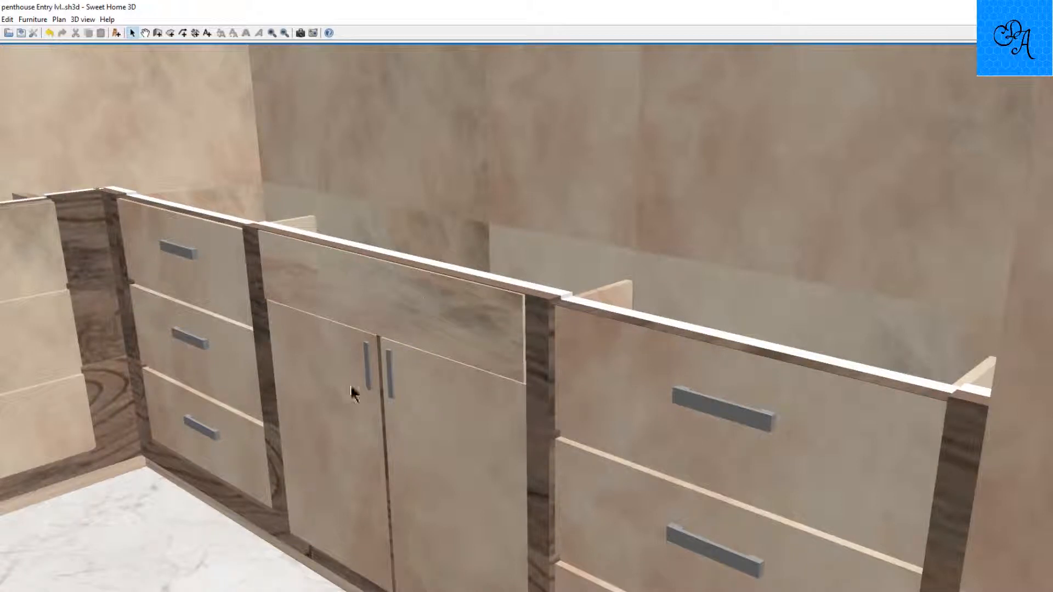
{"action": "mouse_move", "coordinate": [402, 363]}
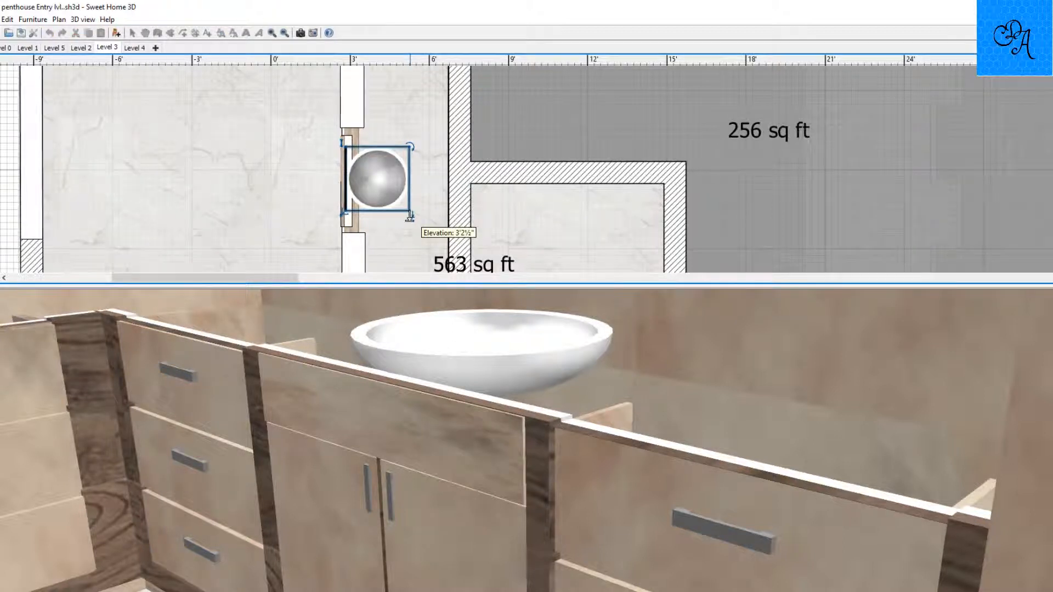
- Nudge the bowl sink's elevation indicator so it sits just above the middle cabinet's counter
{"action": "left_click_drag", "start_coordinate": [405, 213], "coordinate": [405, 220]}
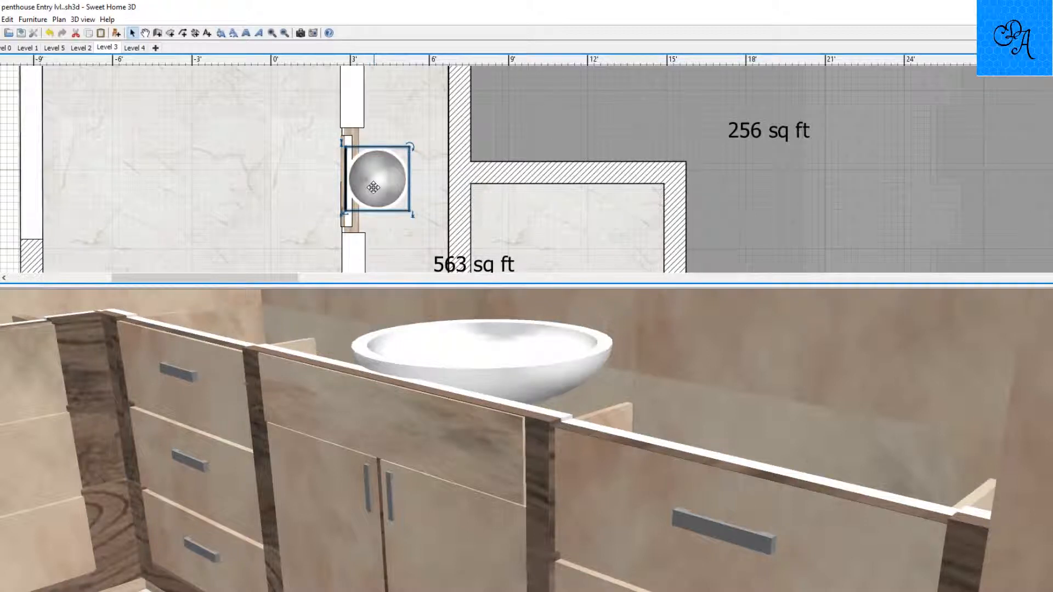
- Set bowl 2's elevation to 3'2" so the sink rests on the vanity top
{"action": "double_click", "coordinate": [373, 187]}
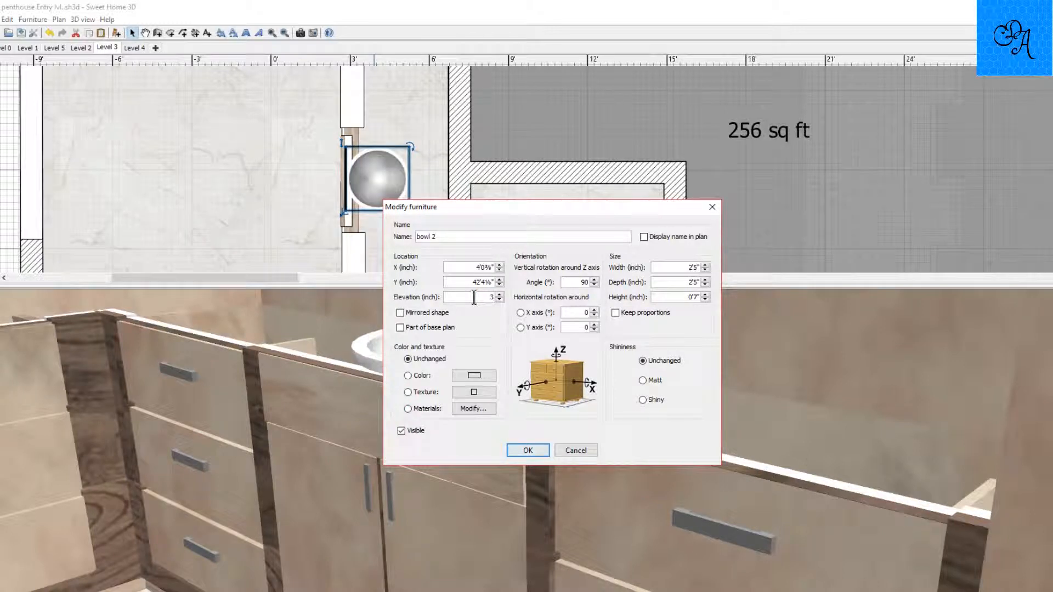
{"action": "type", "text": "3'2"}
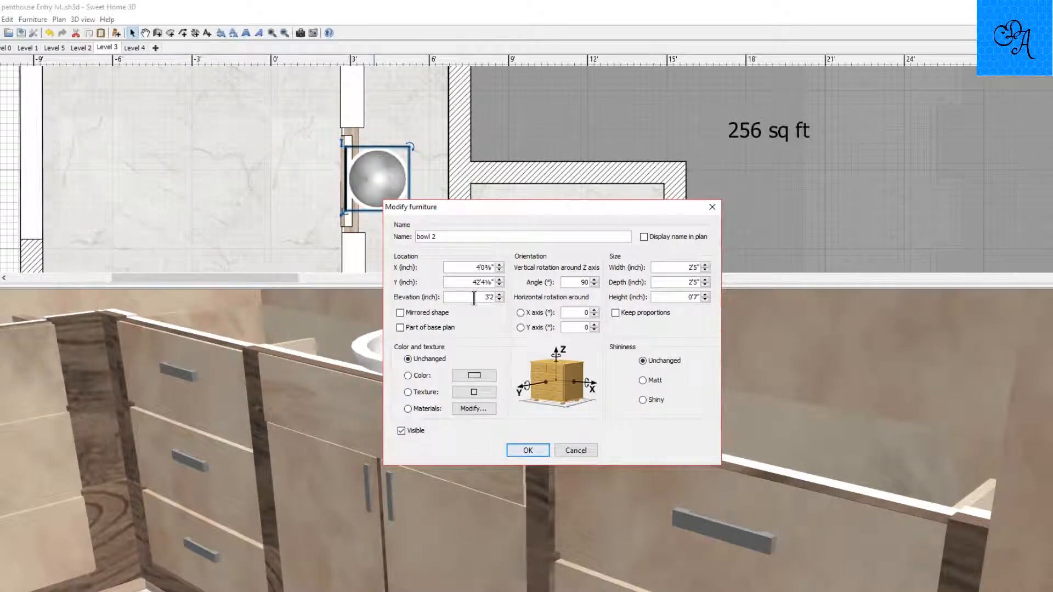
{"action": "left_click", "coordinate": [527, 450]}
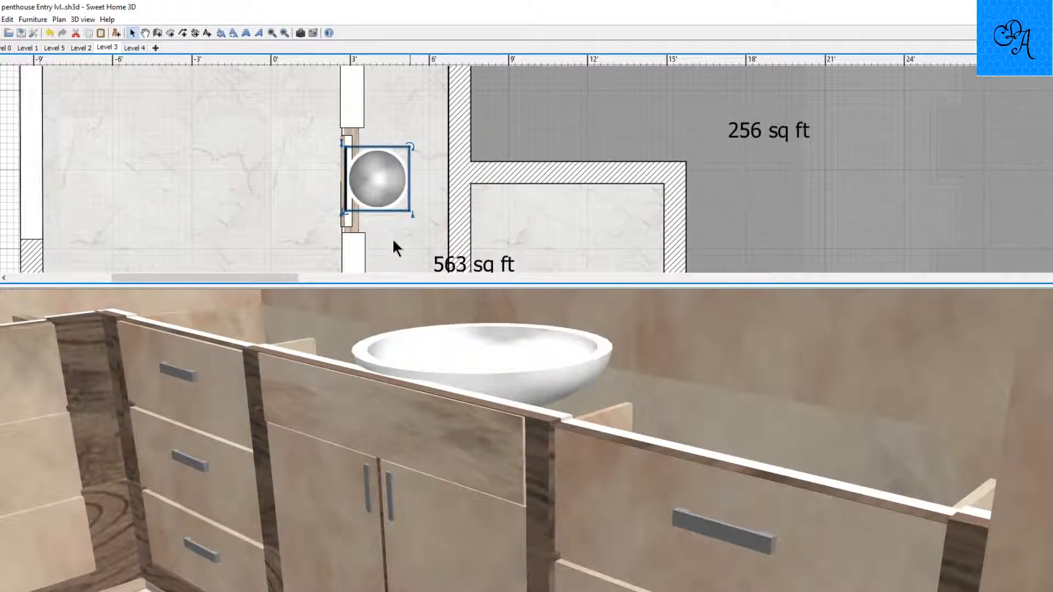
{"action": "mouse_move", "coordinate": [322, 165]}
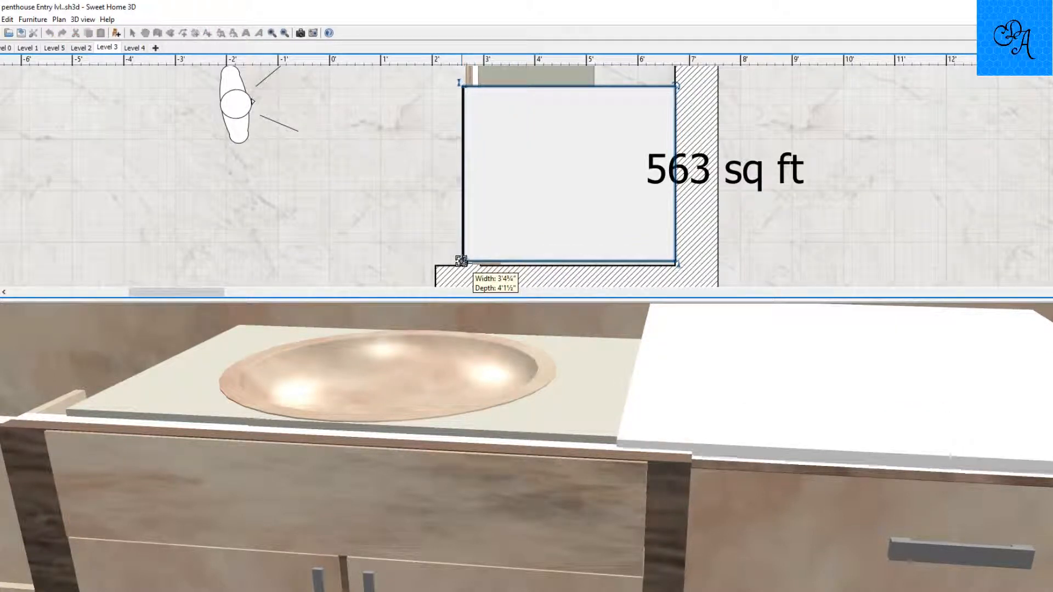
- Drag the white countertop's handle to Width 3'4½" and Depth 4' over the drawer cabinet
{"action": "left_click_drag", "start_coordinate": [460, 261], "coordinate": [462, 259]}
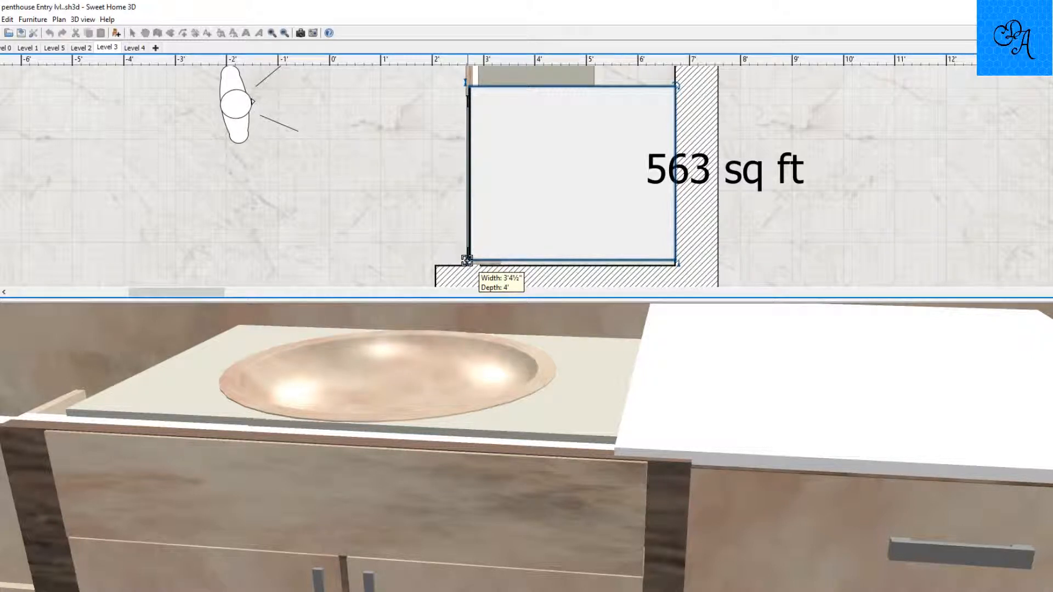
{"action": "left_click_drag", "start_coordinate": [465, 261], "coordinate": [467, 262]}
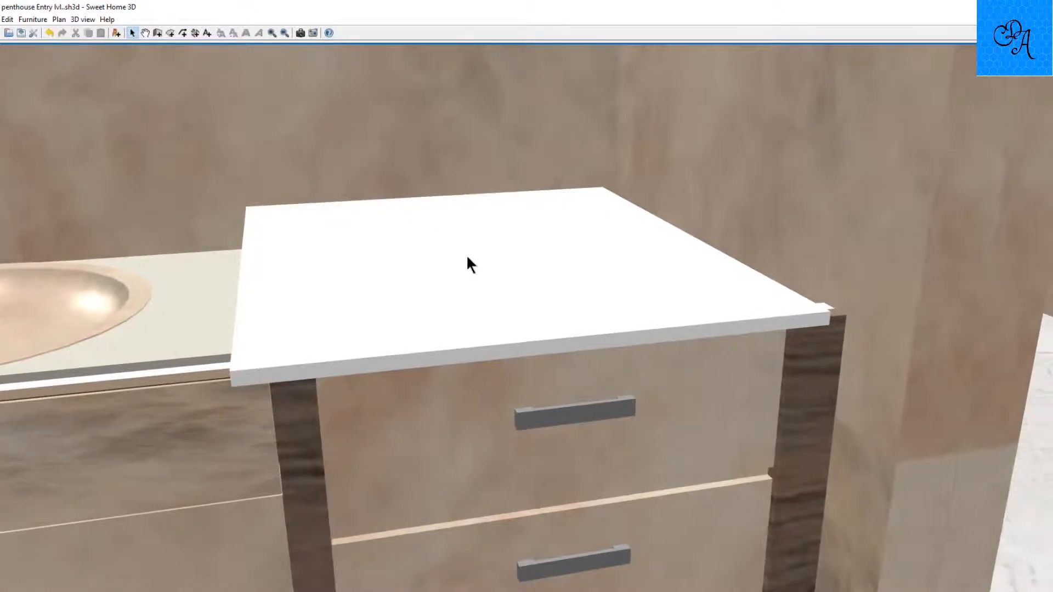
- Move the viewpoint around the vanity to check the white countertop run
{"action": "left_click_drag", "start_coordinate": [471, 264], "coordinate": [343, 288]}
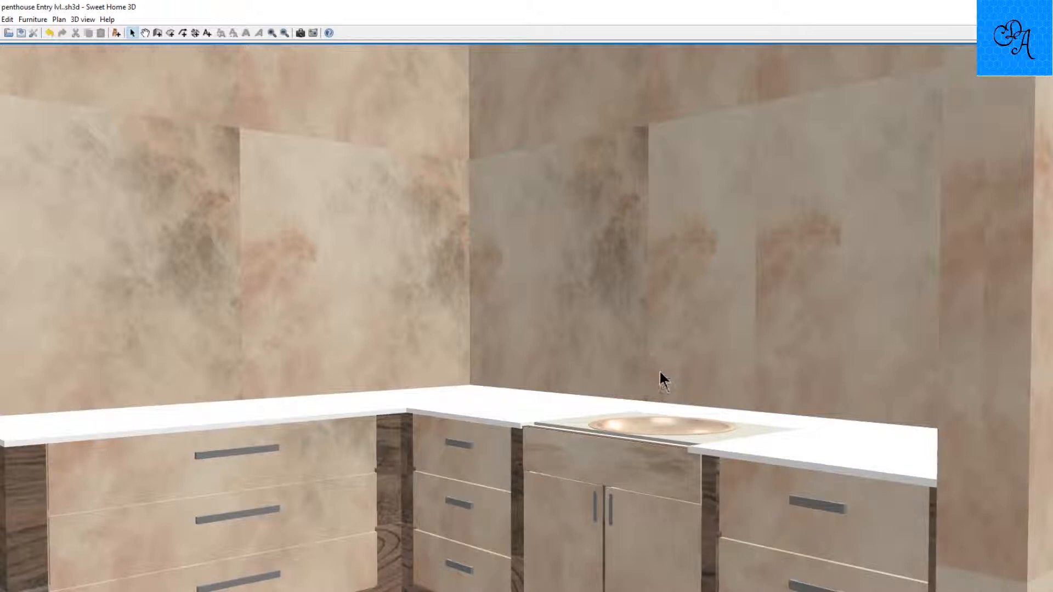
{"action": "mouse_move", "coordinate": [715, 360]}
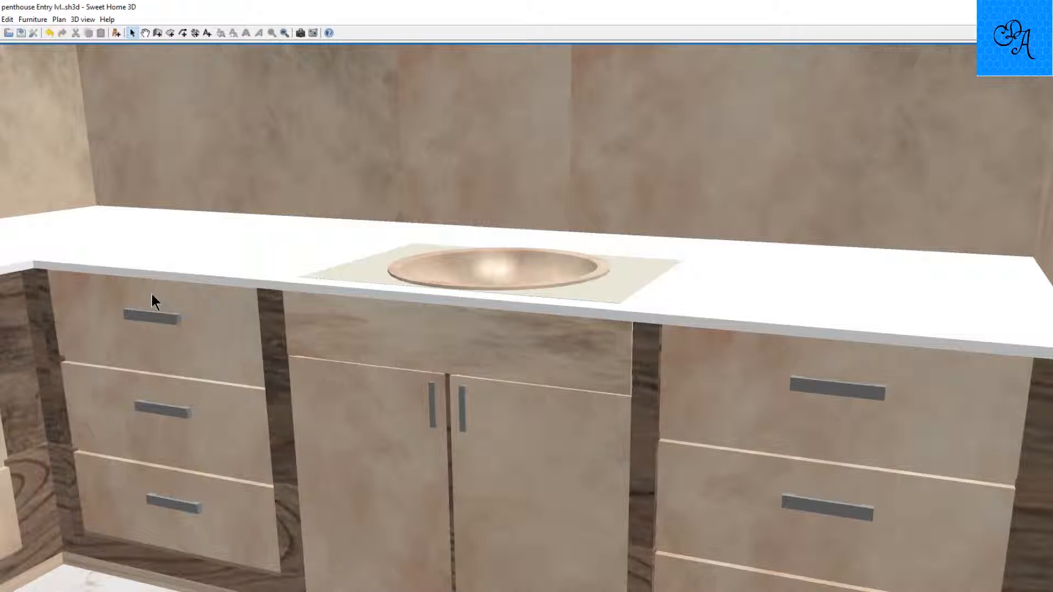
{"action": "mouse_move", "coordinate": [331, 278]}
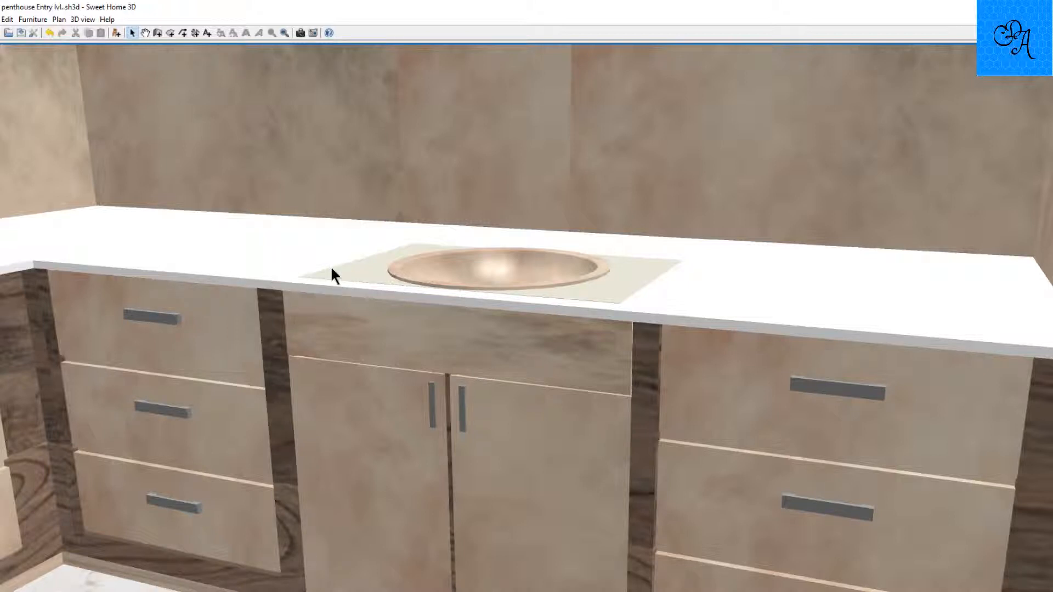